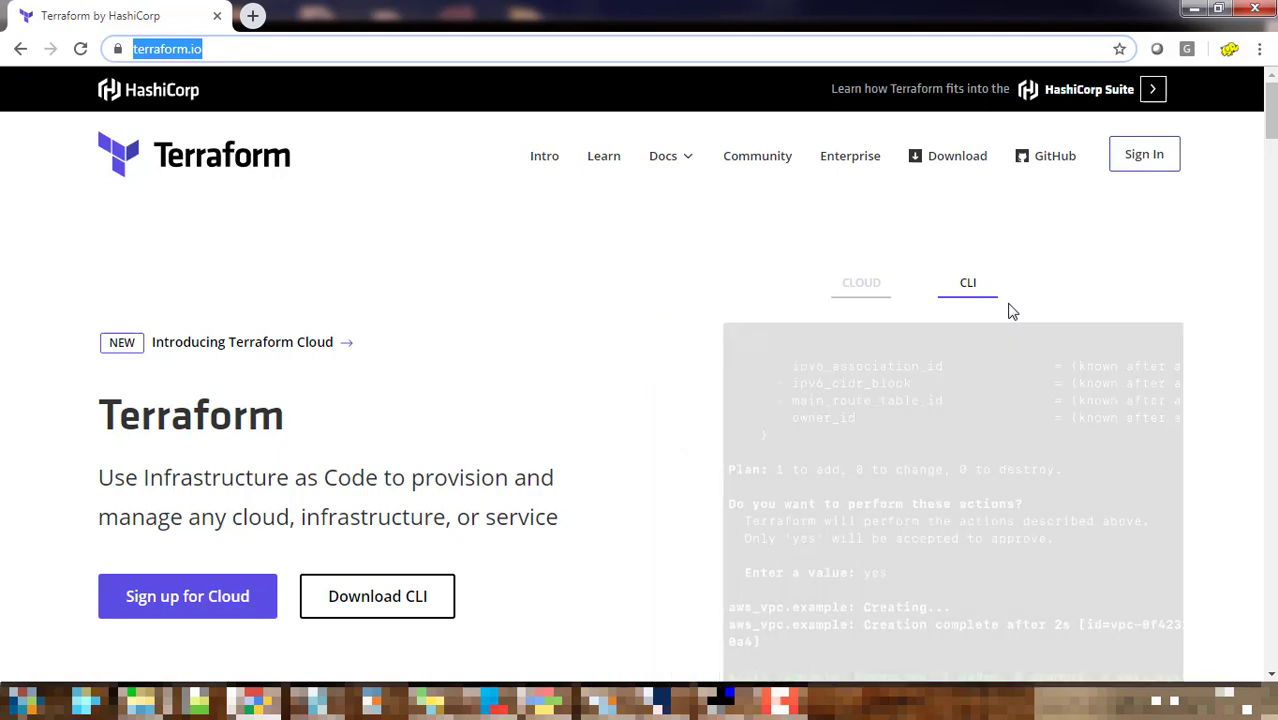
- From the terraform.io home page, go to the Terraform CLI downloads page
left_click(860, 282)
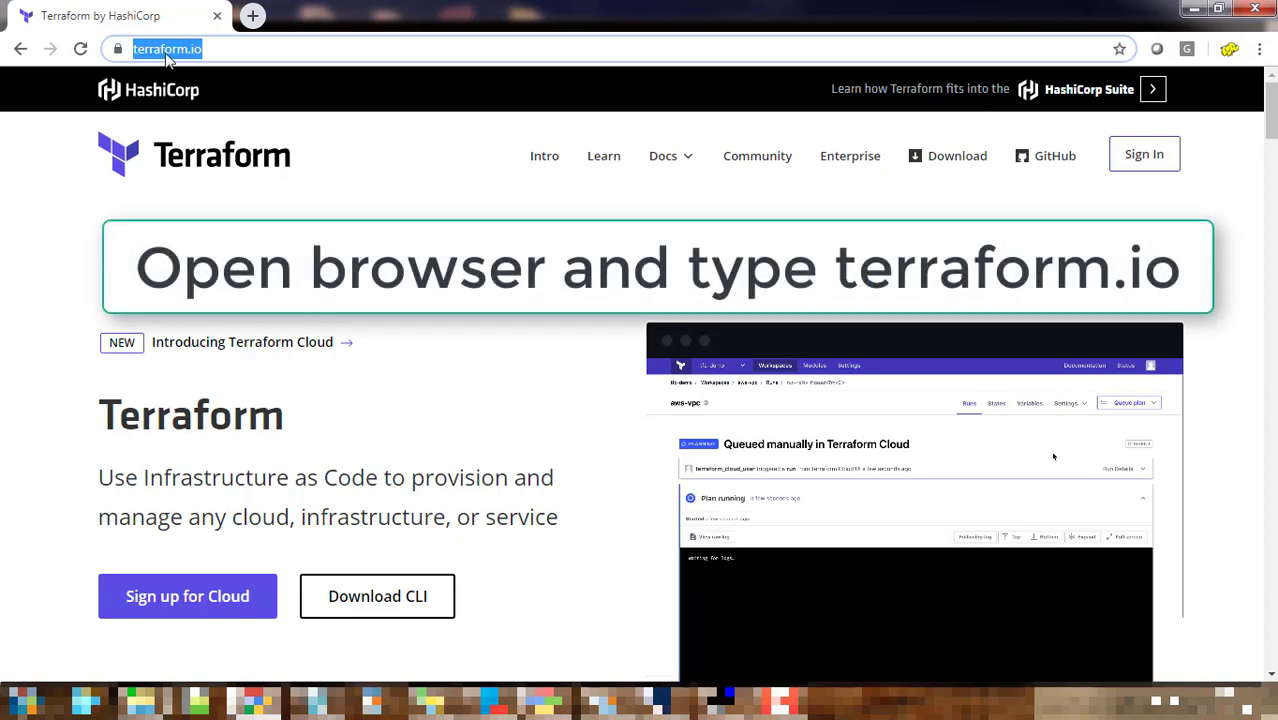
scroll("down", 3)
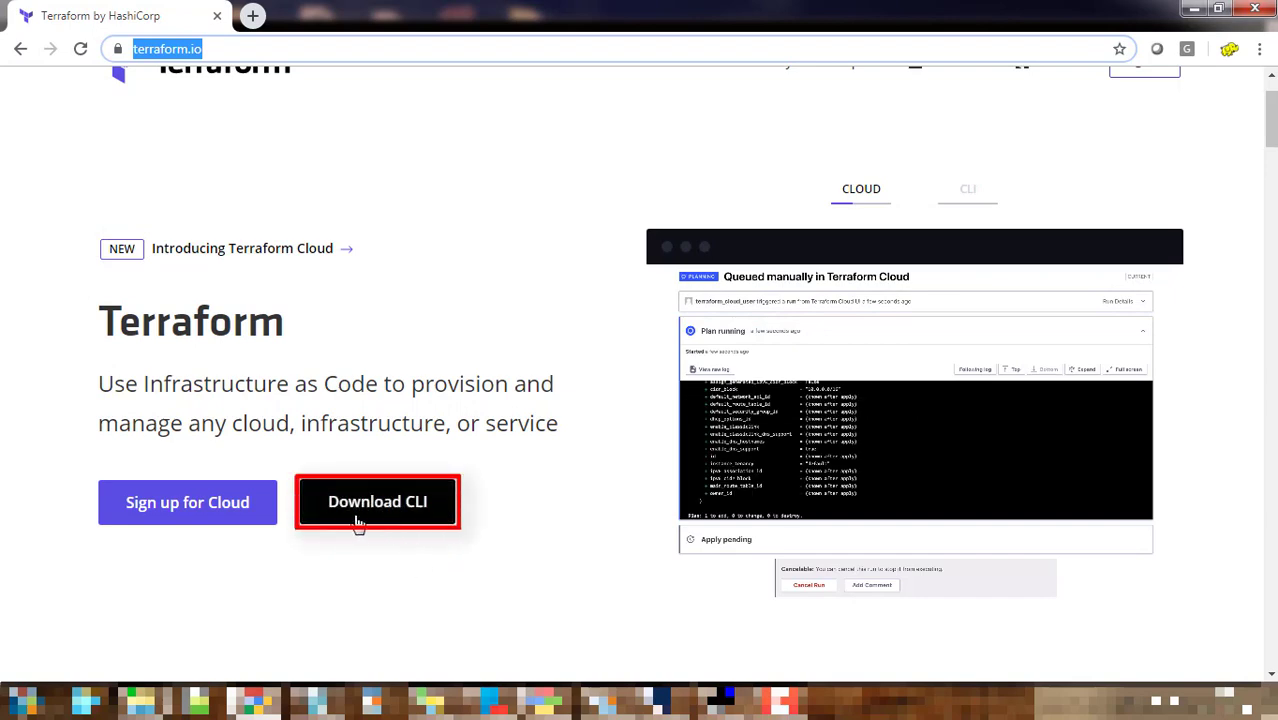
left_click(376, 500)
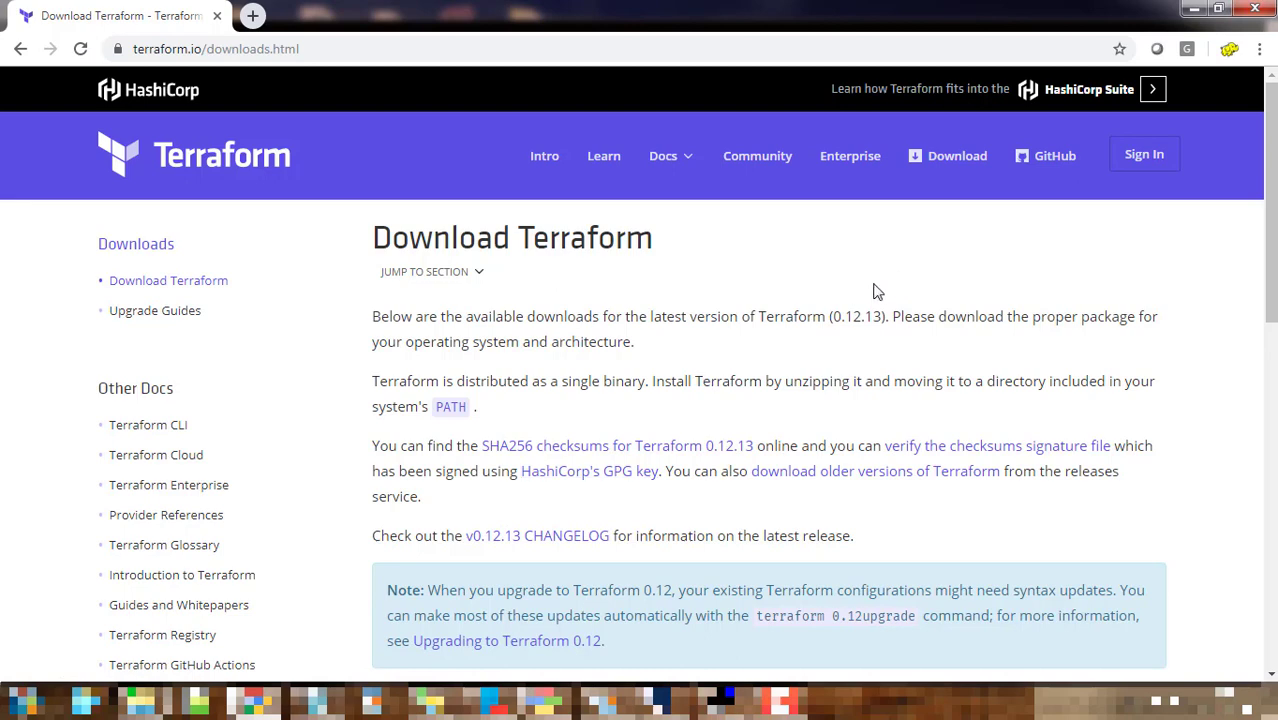
- Scroll the downloads page to the Linux entry for Terraform 0.12.13
scroll("down", 3)
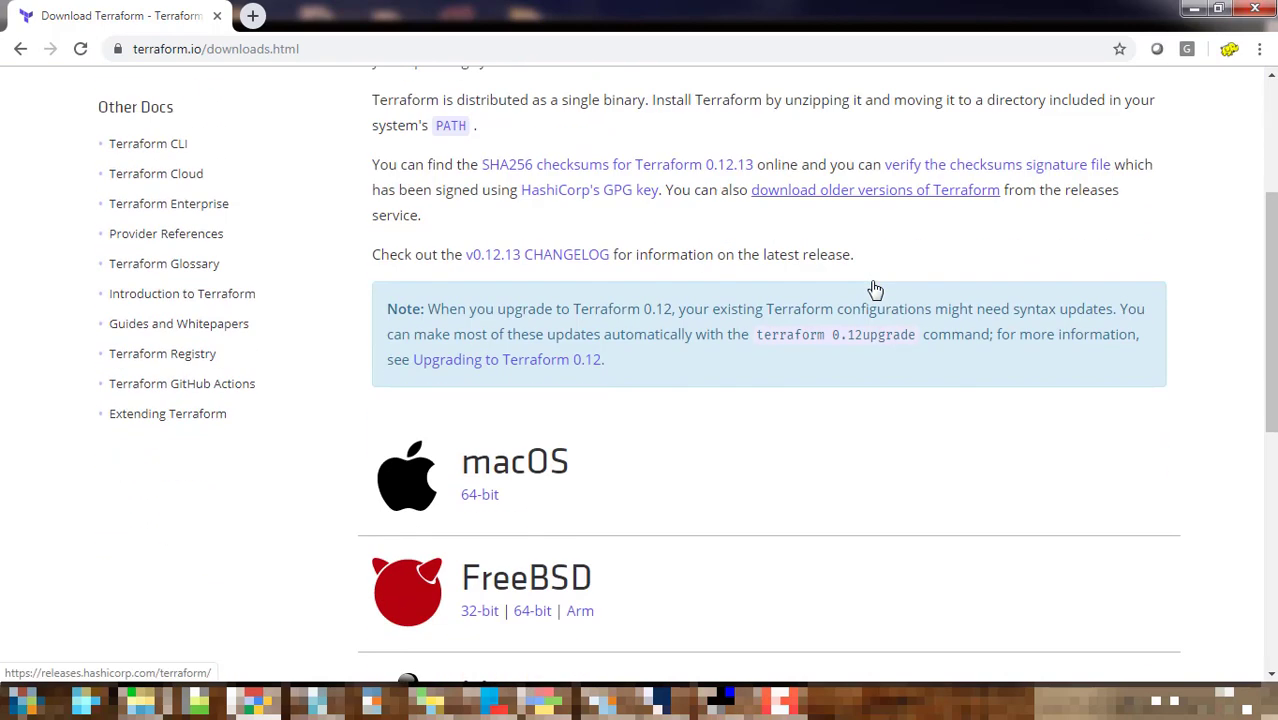
scroll("down", 3)
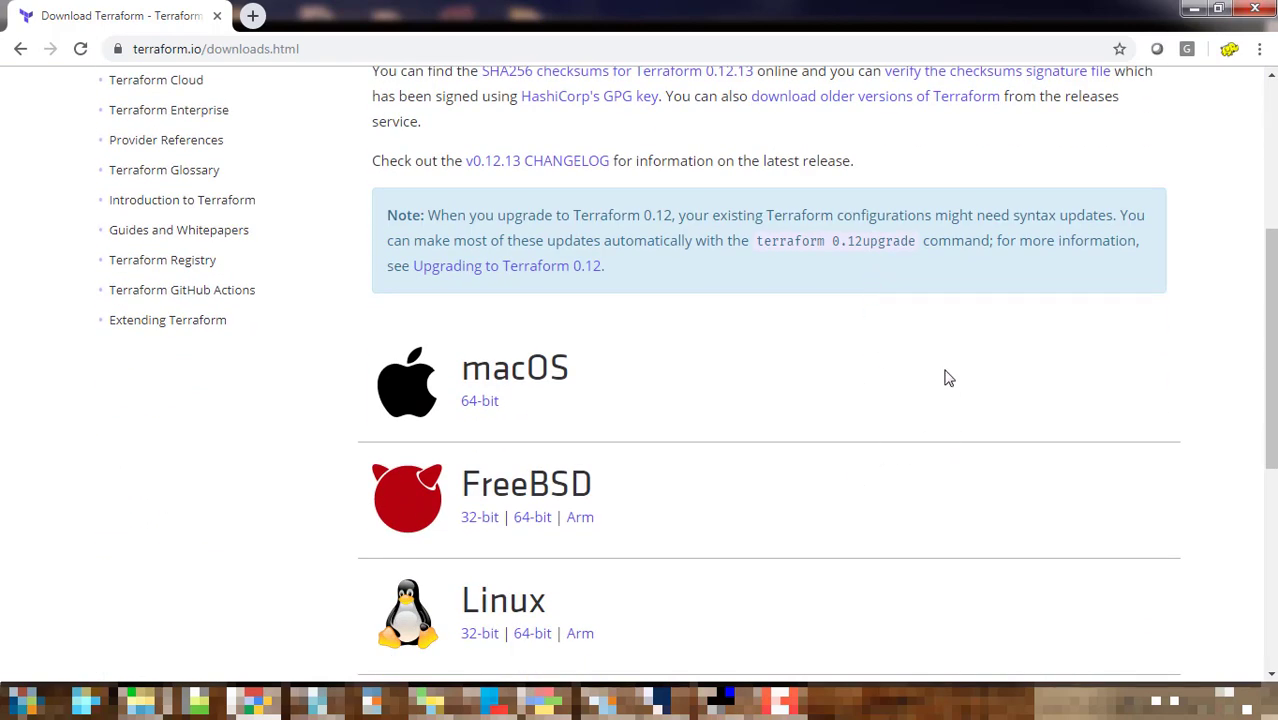
scroll("down", 3)
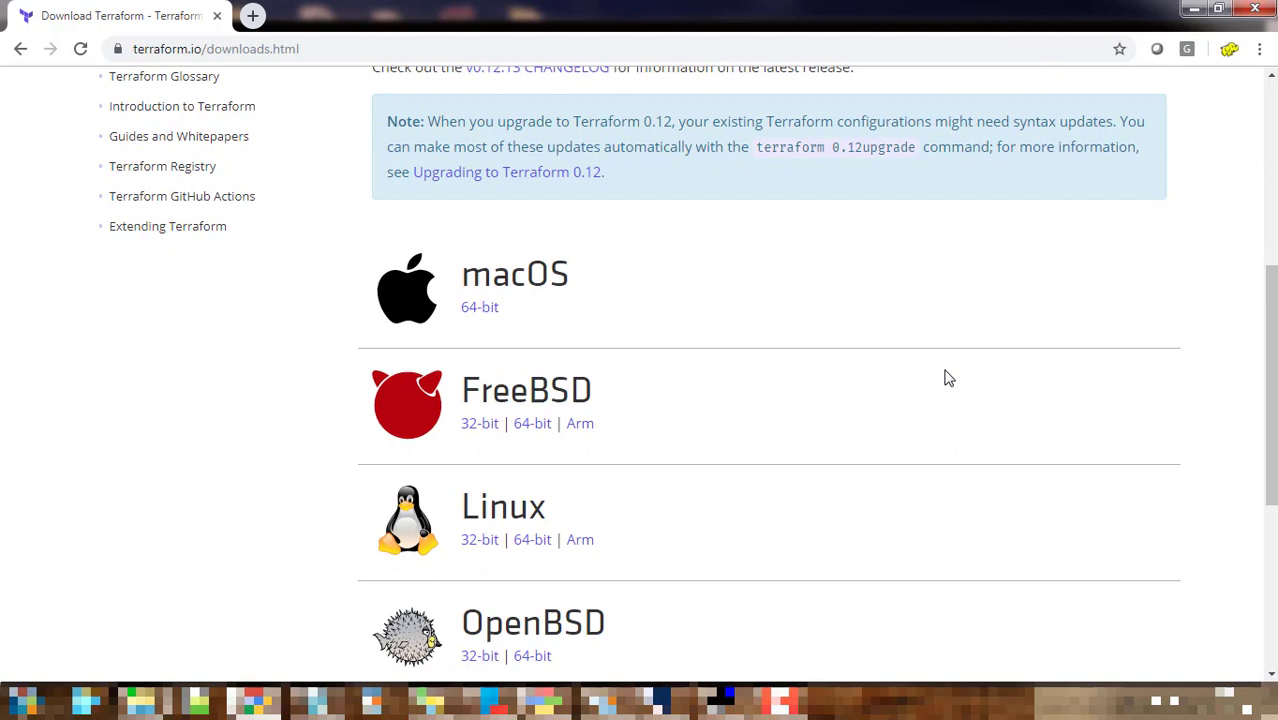
scroll("down", 3)
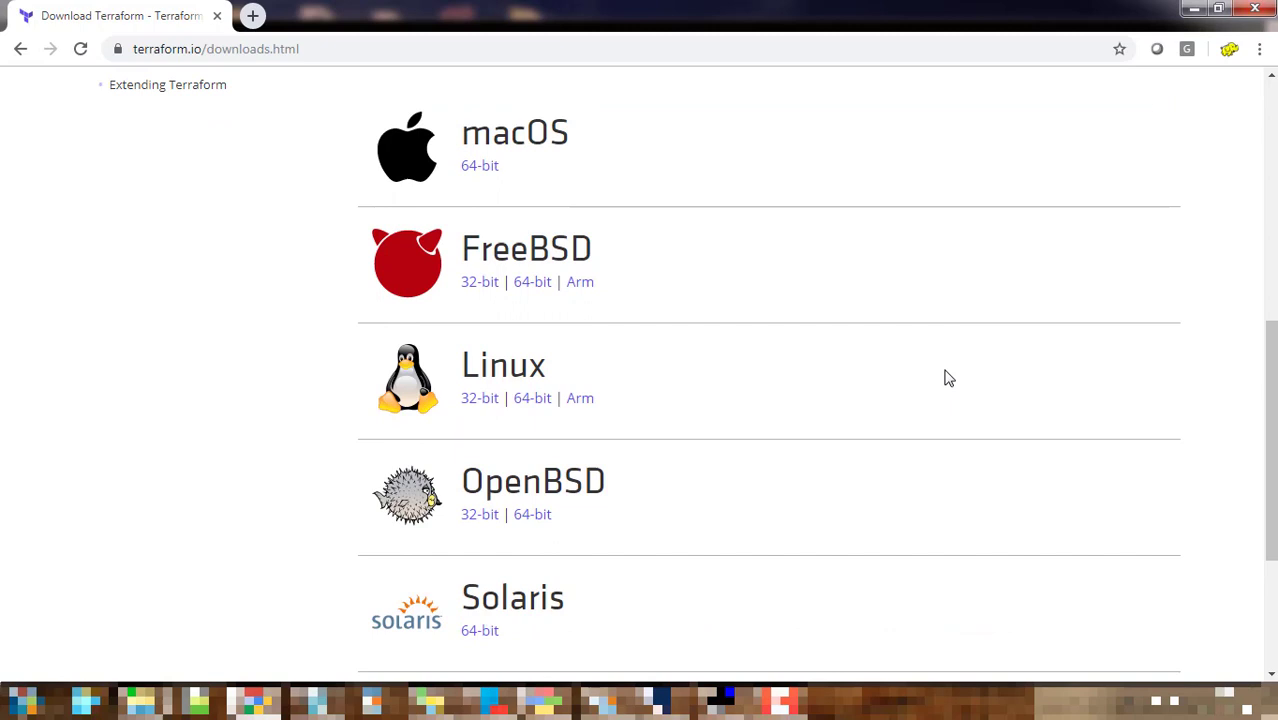
scroll("down", 3)
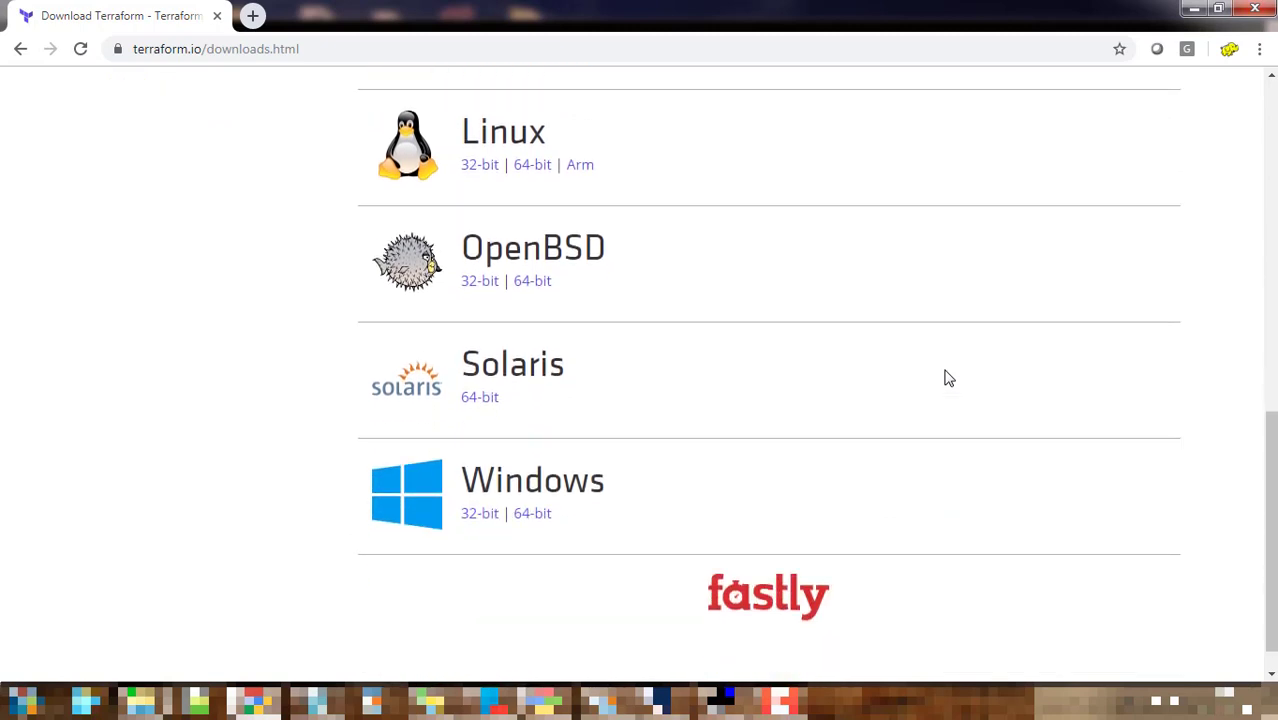
scroll("up", 3)
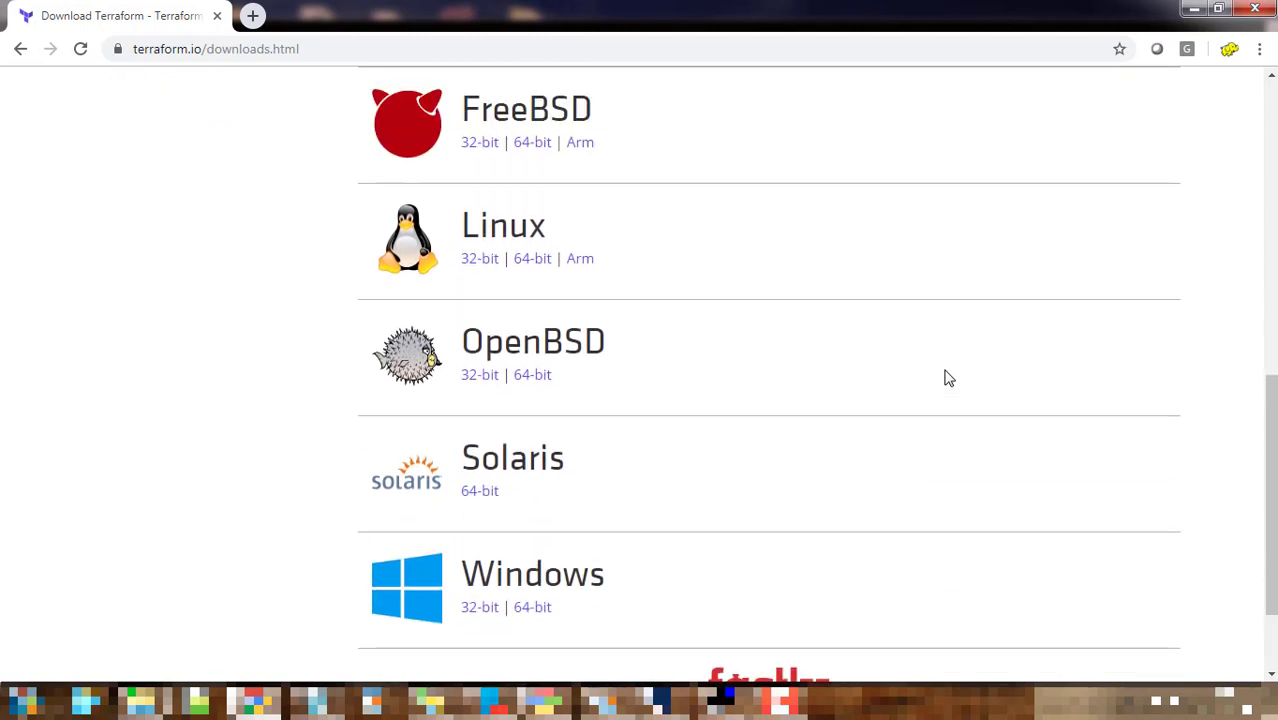
mouse_move(936, 384)
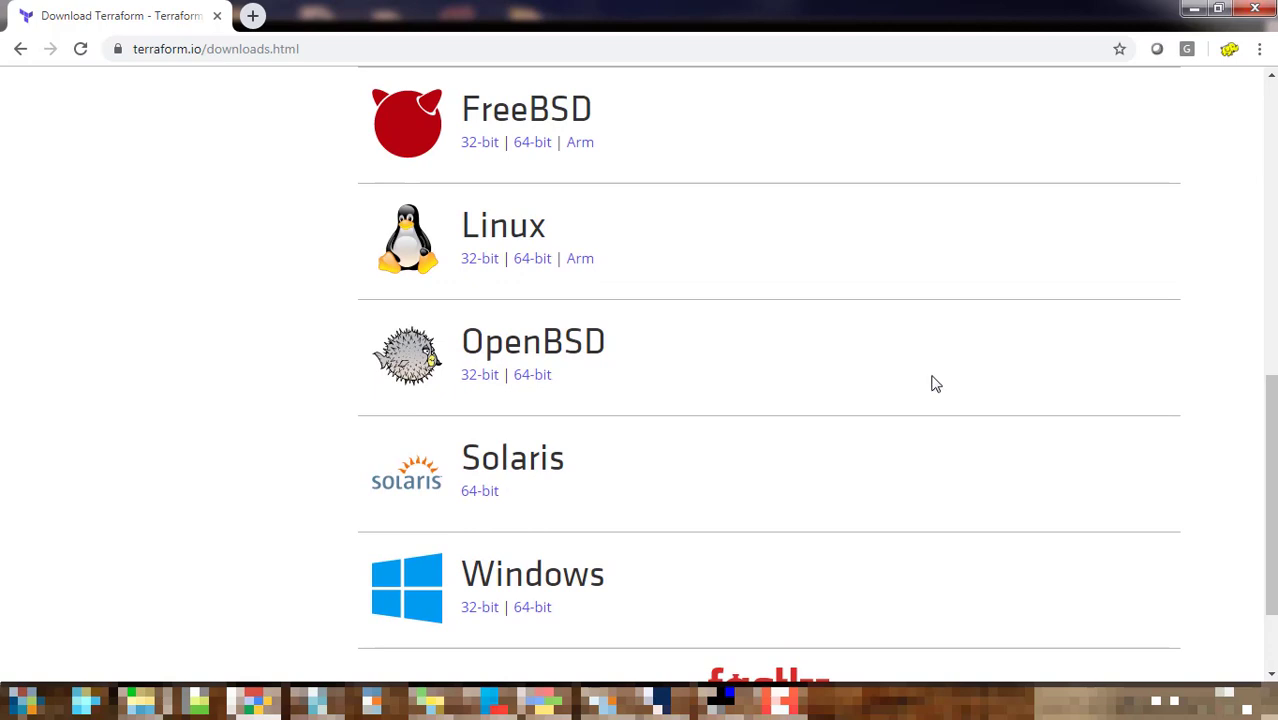
mouse_move(764, 424)
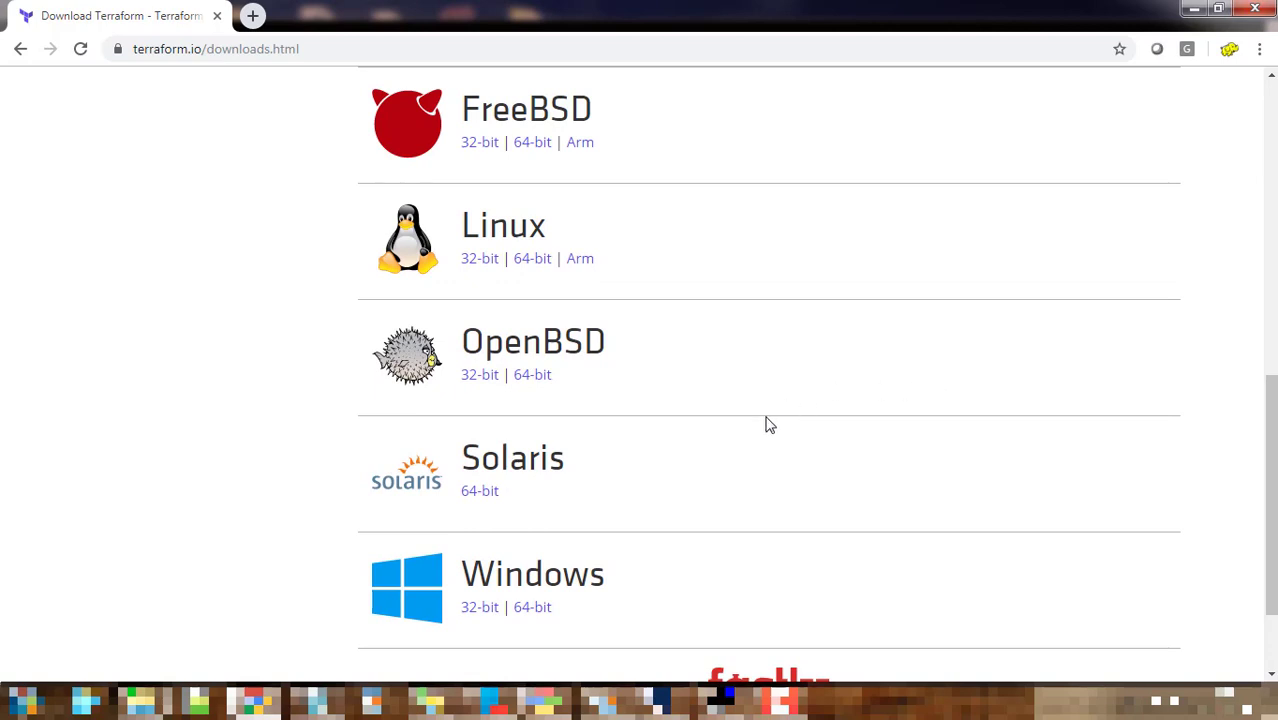
scroll("up", 3)
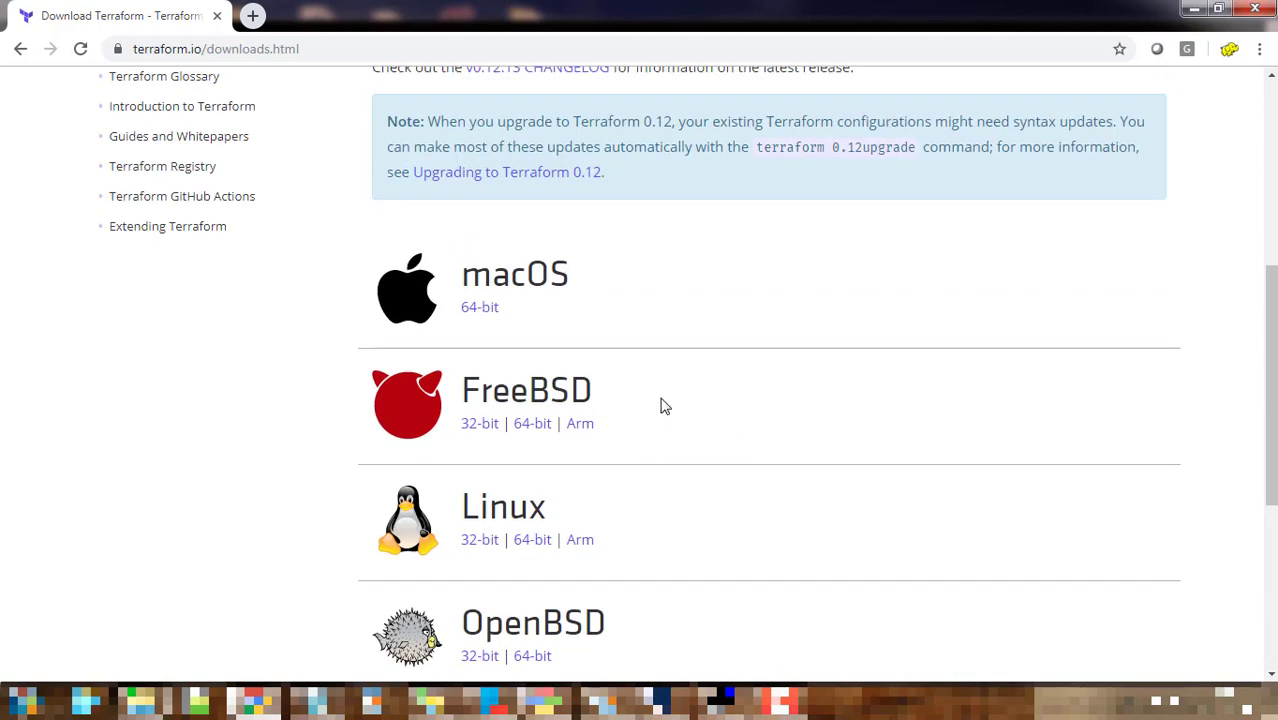
scroll("down", 3)
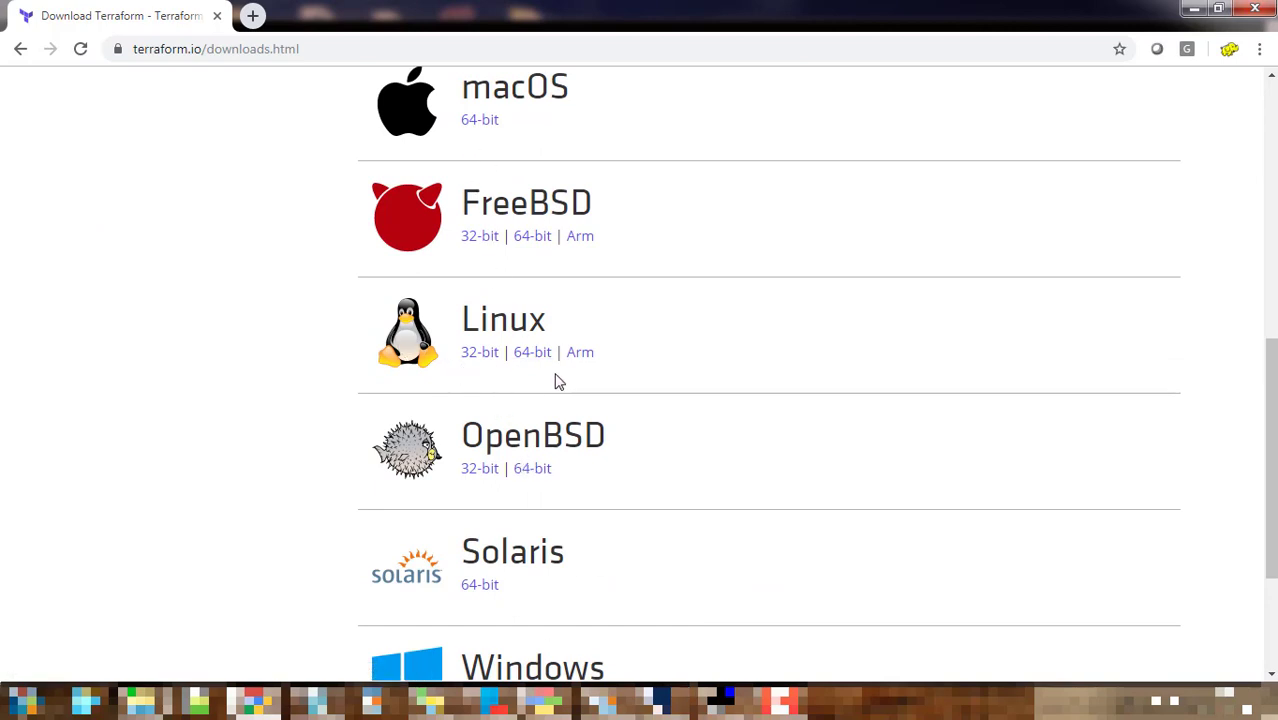
mouse_move(532, 352)
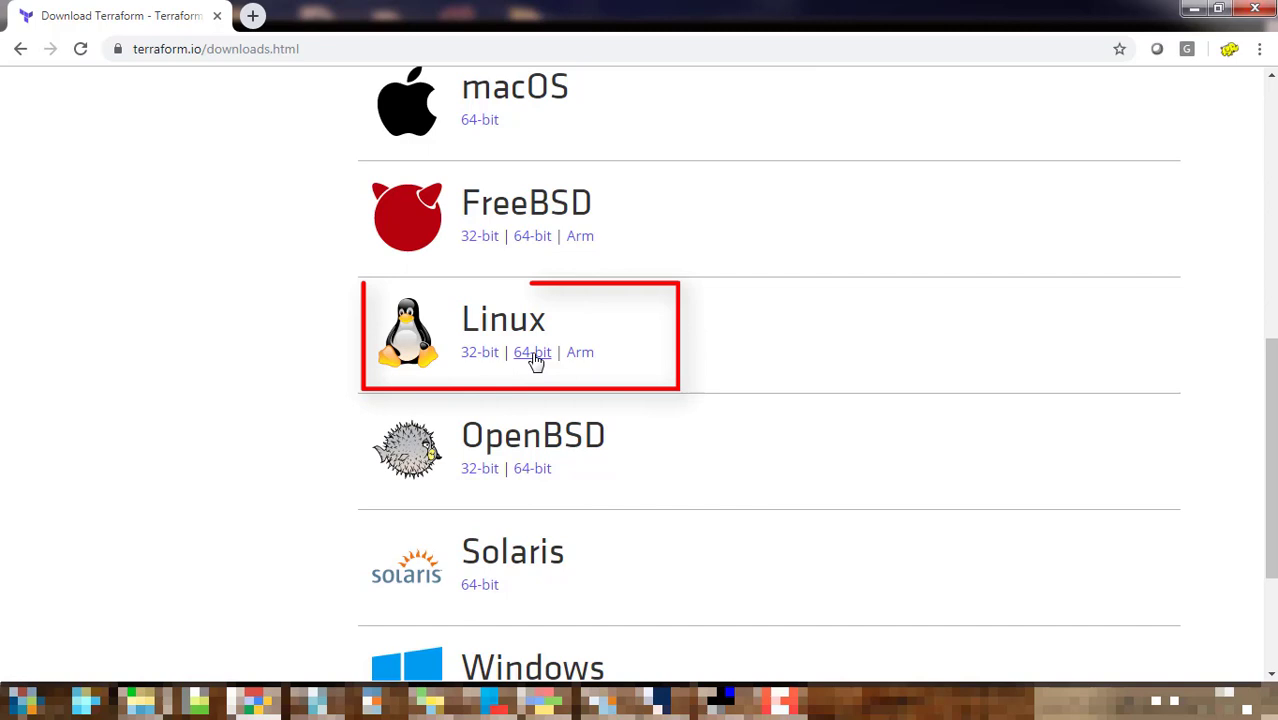
mouse_move(532, 352)
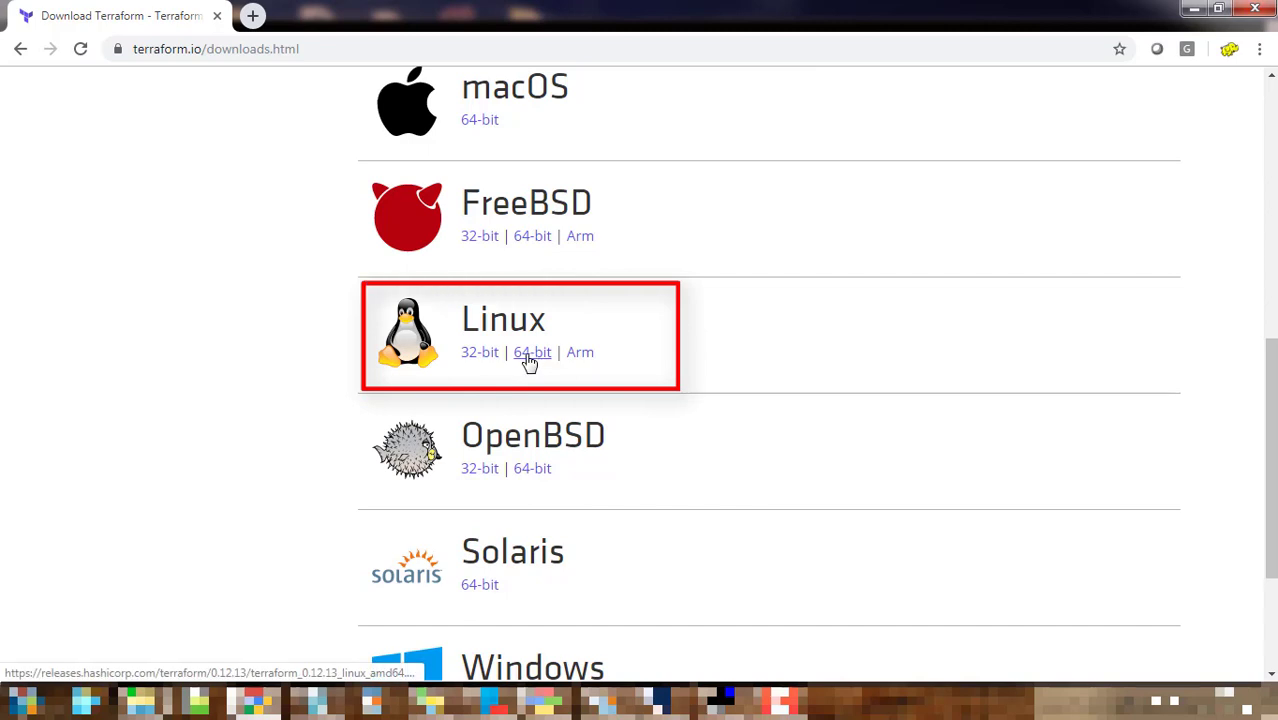
mouse_move(548, 320)
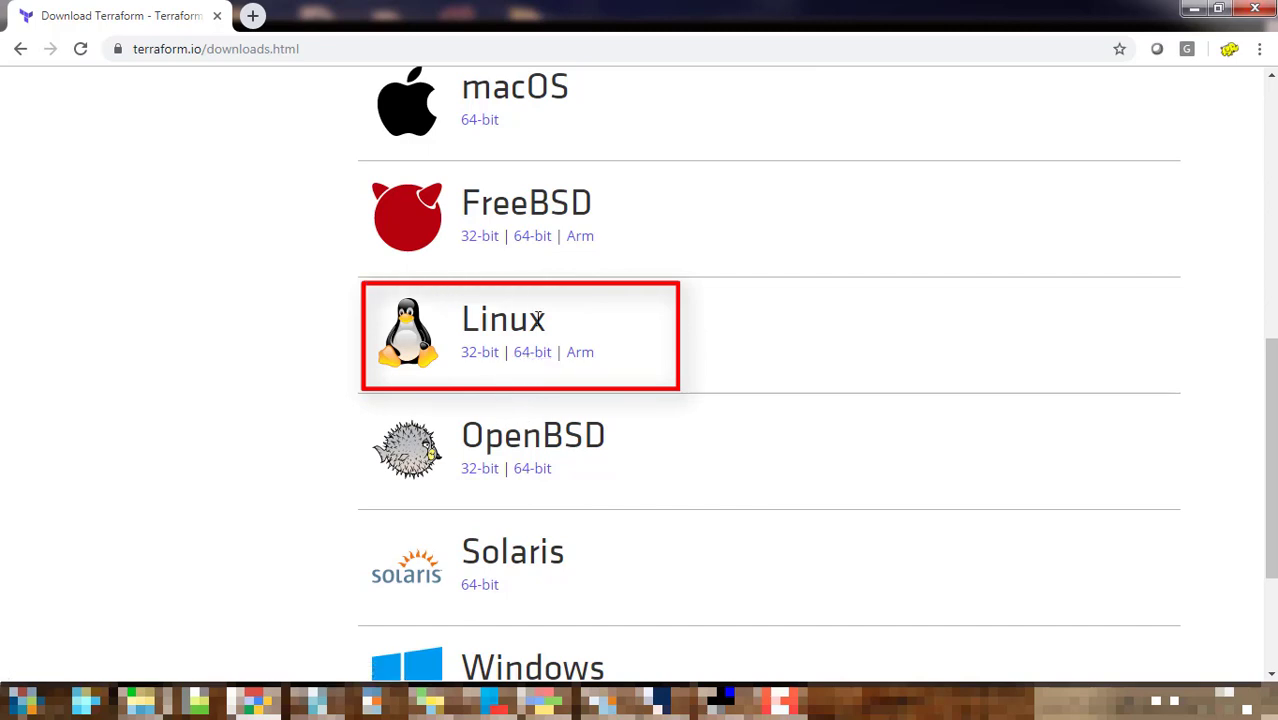
- Copy the link address of the Linux 64-bit Terraform 0.12.13 package
right_click(532, 352)
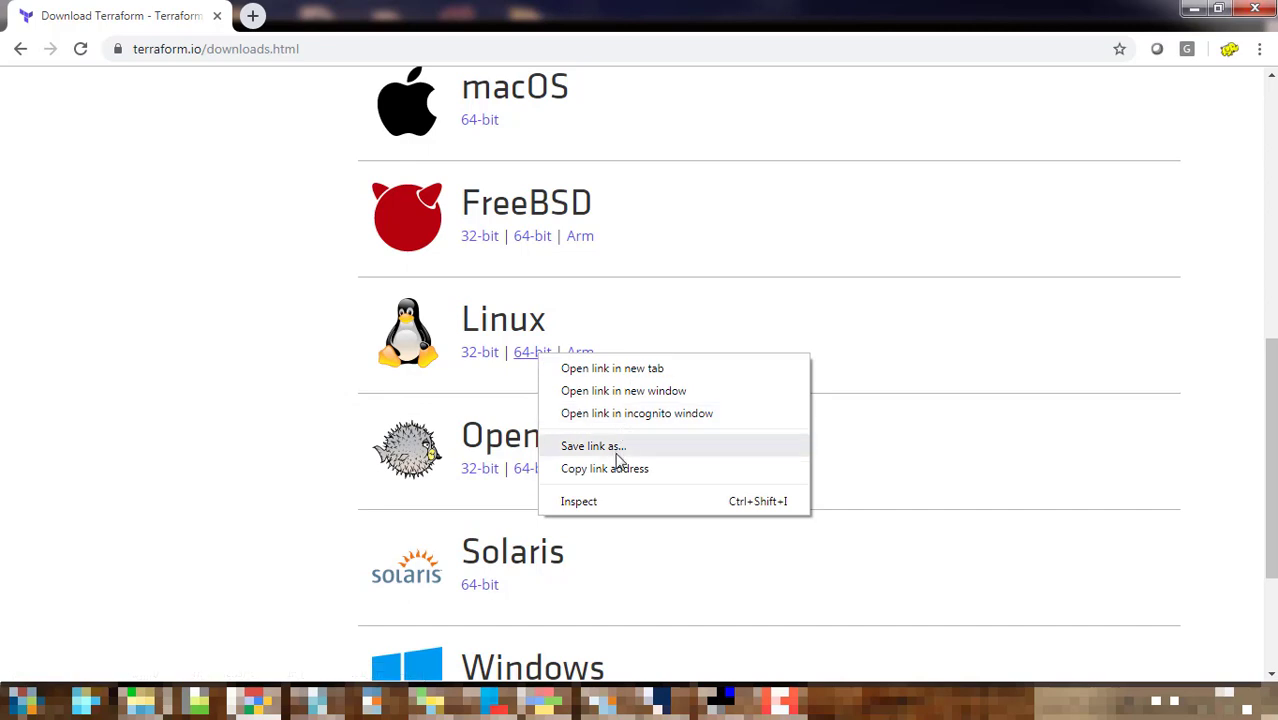
mouse_move(620, 482)
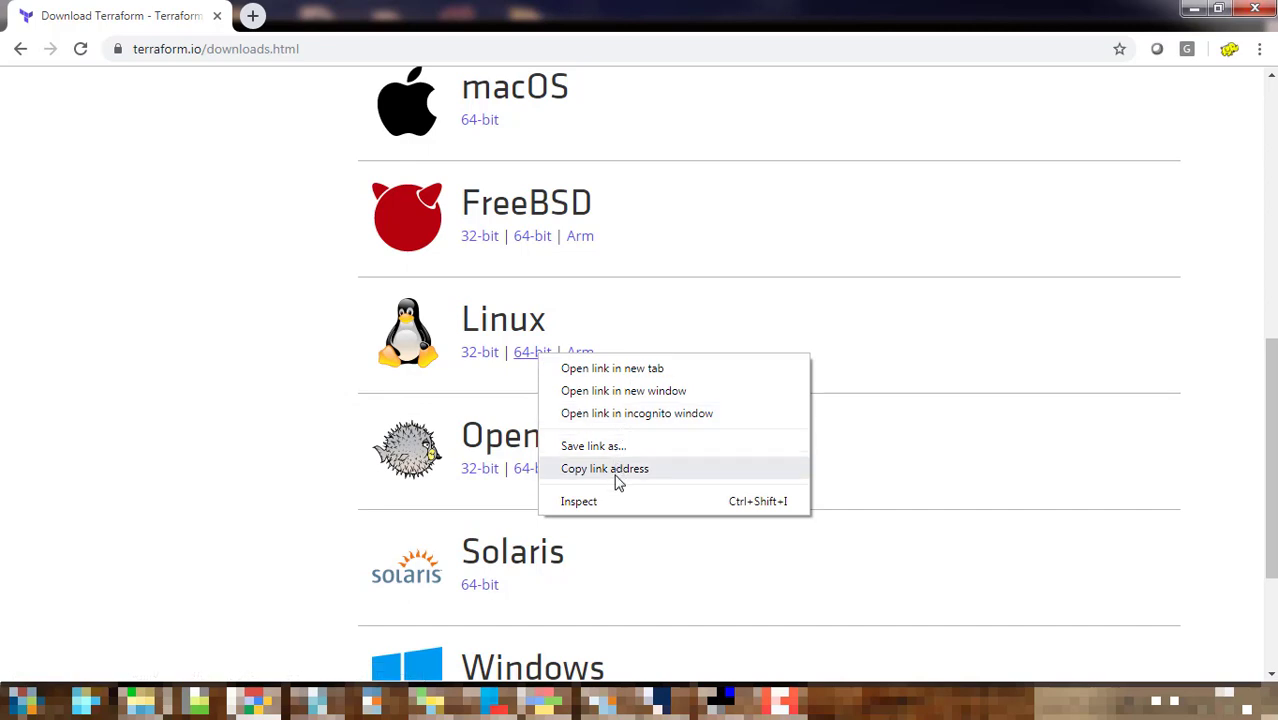
left_click(604, 468)
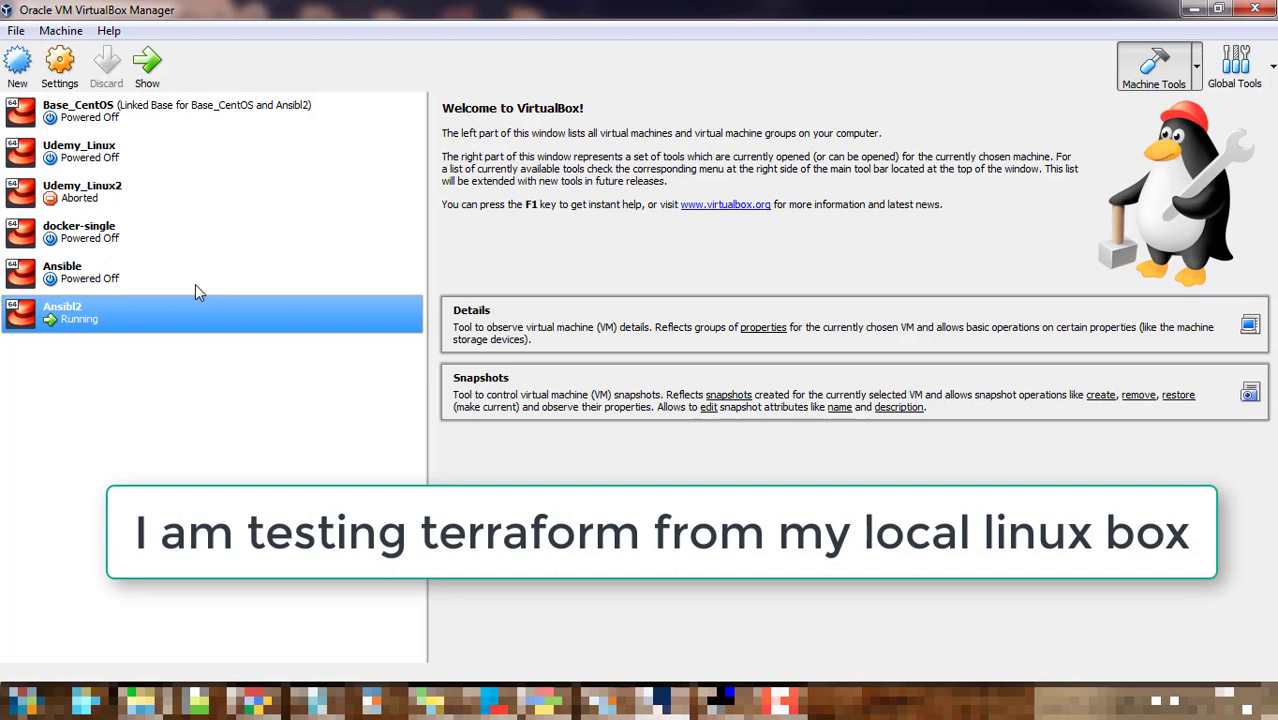
mouse_move(204, 82)
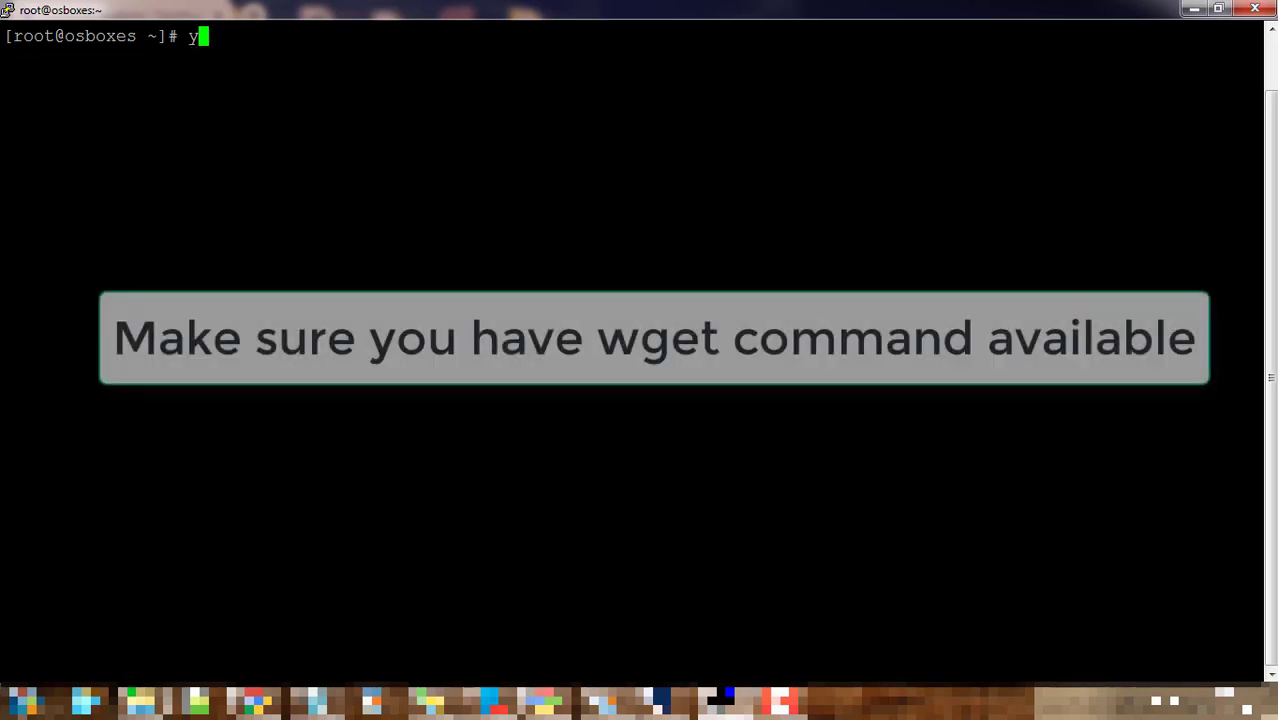
- Run yum -y install wget at the root prompt to install wget
type("um -y install wget")
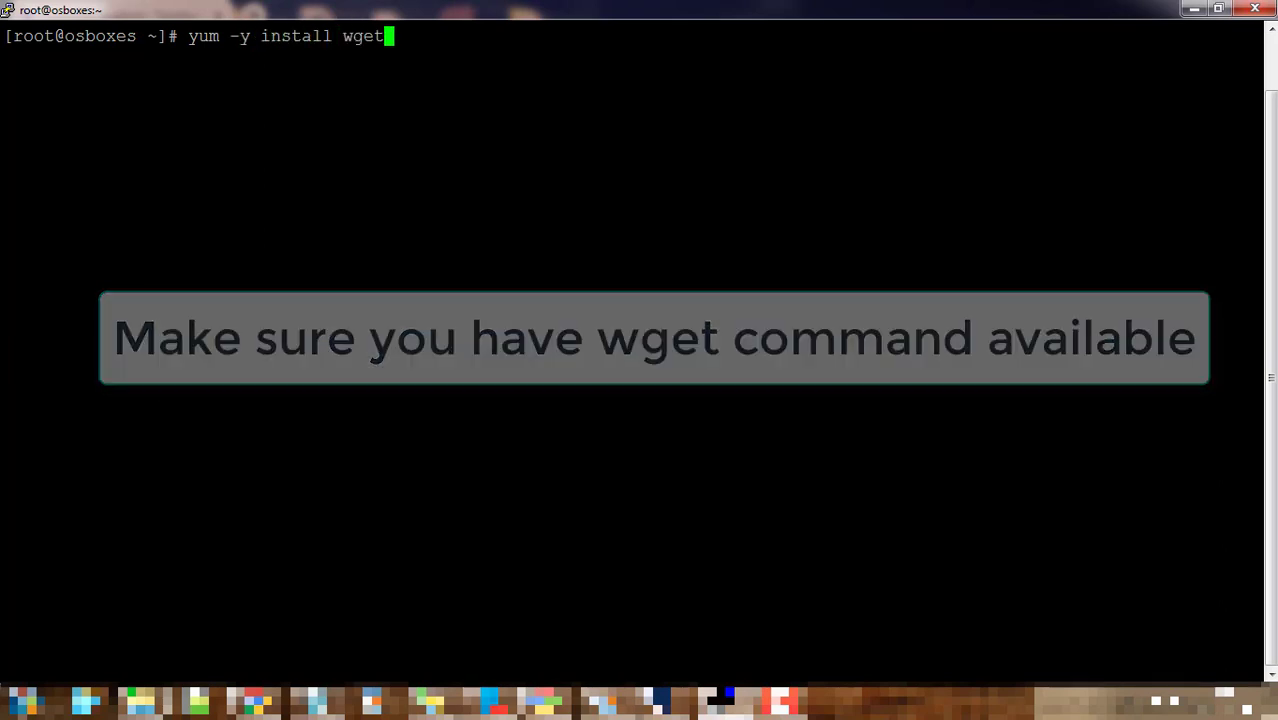
key("Return")
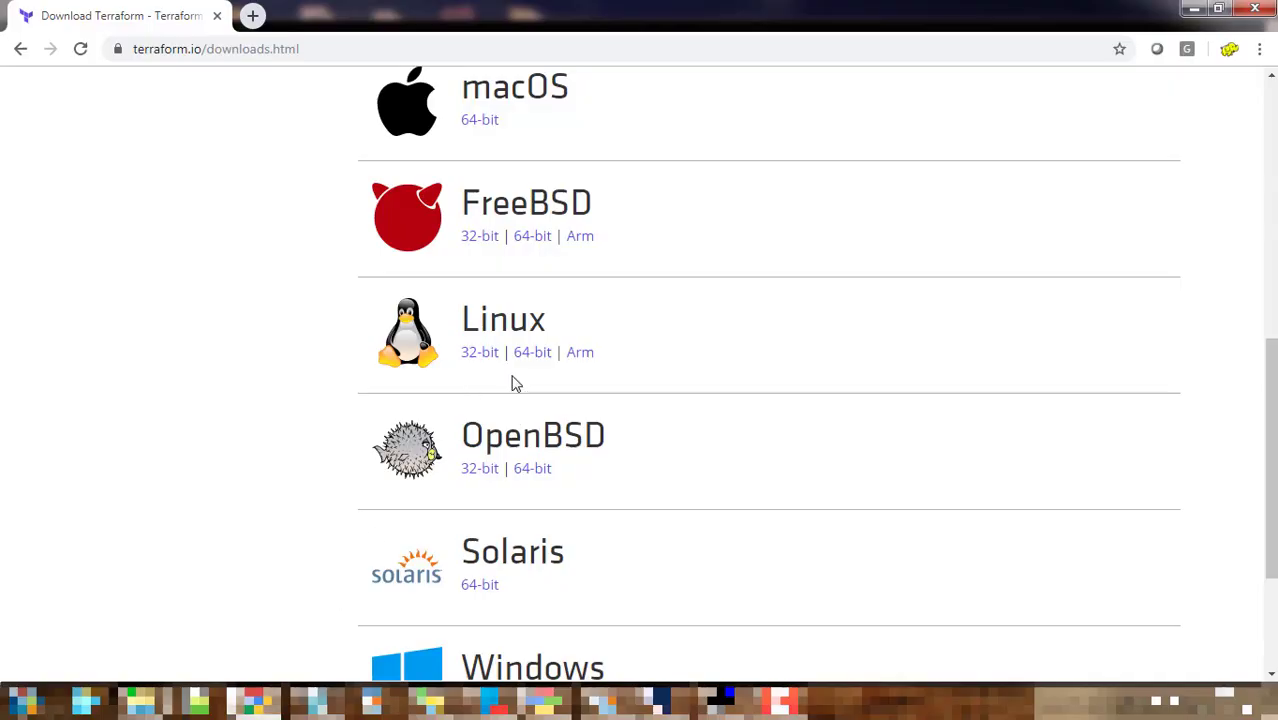
mouse_move(532, 352)
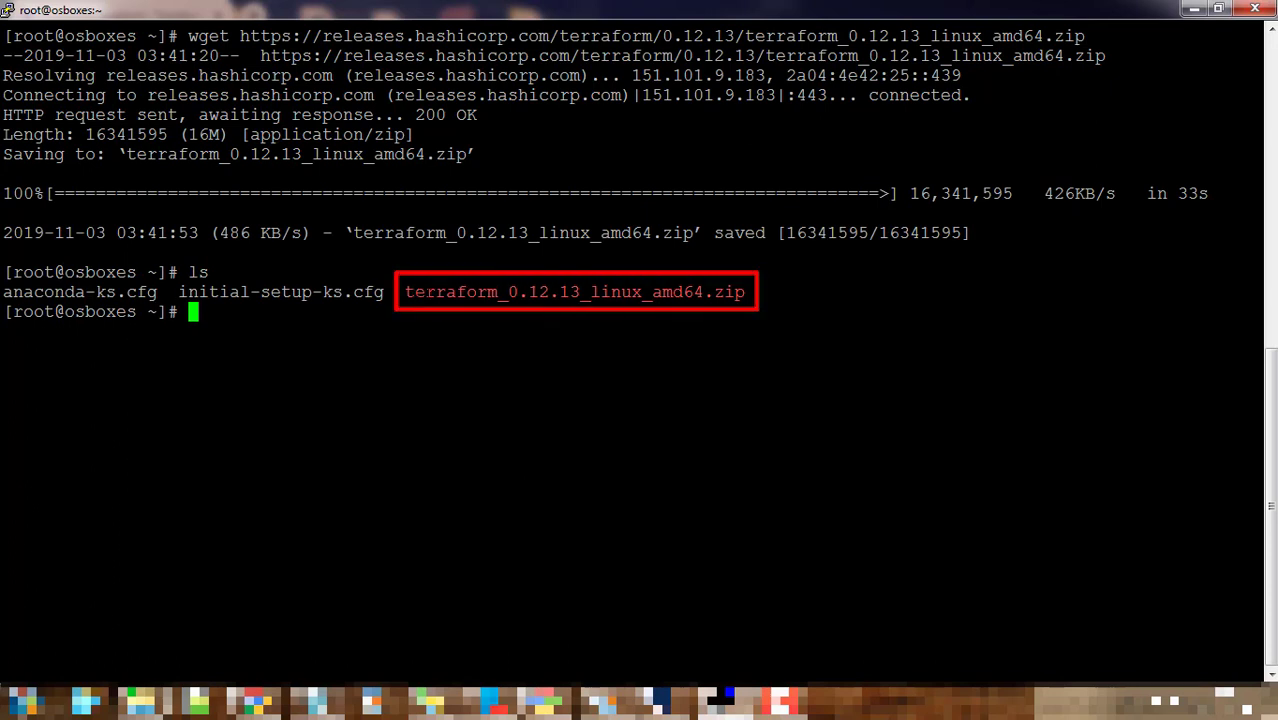
- Run unzip terraform_0.12.13_linux_amd64.zip to extract the terraform binary
double_click(576, 292)
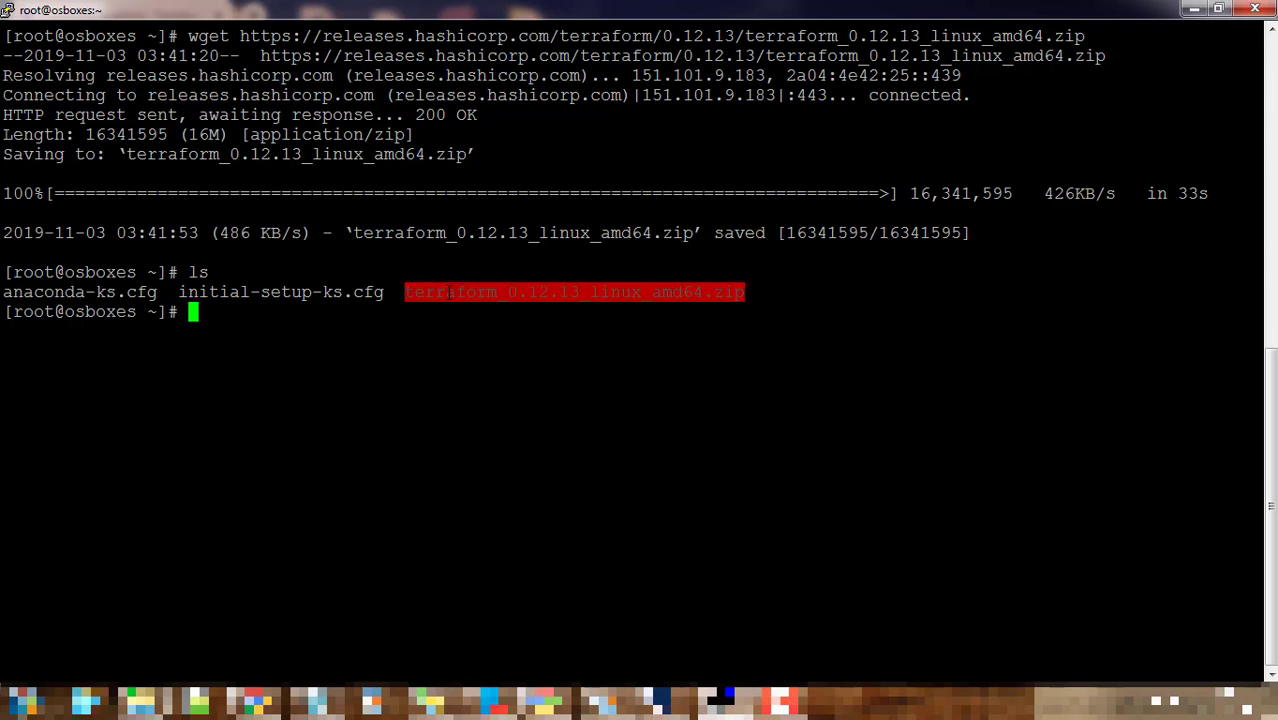
type("uzg")
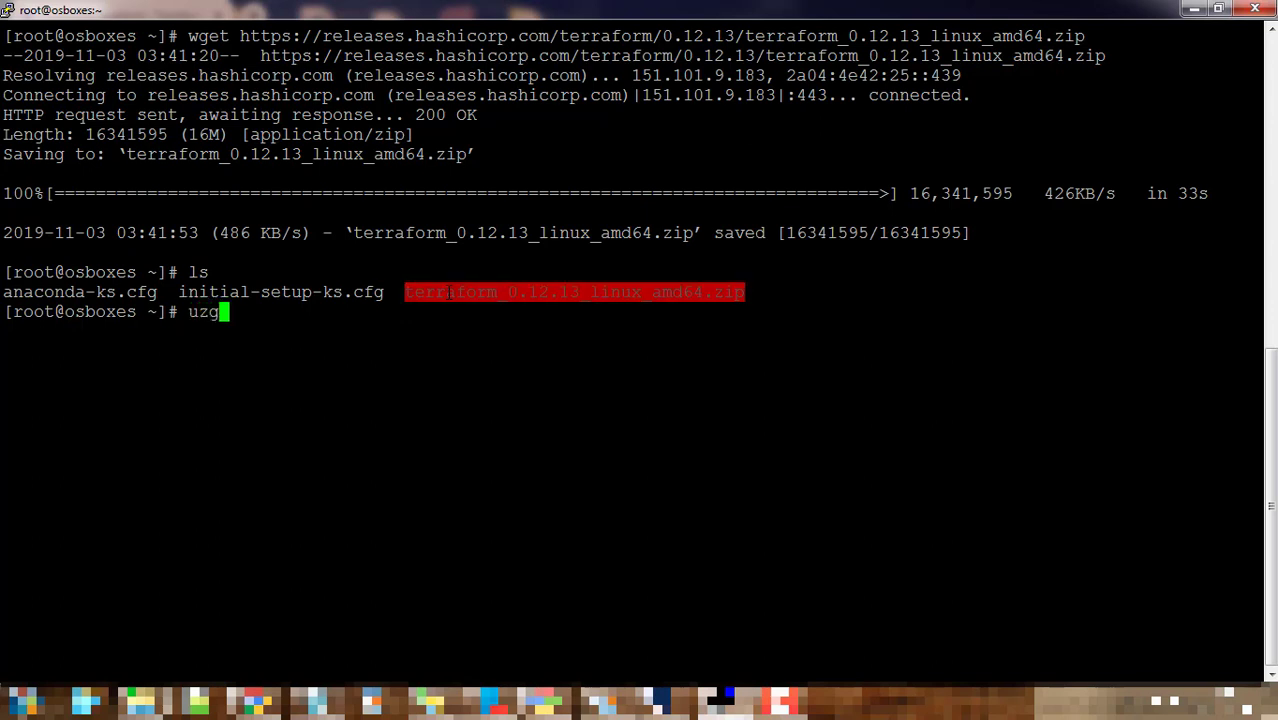
type("nz")
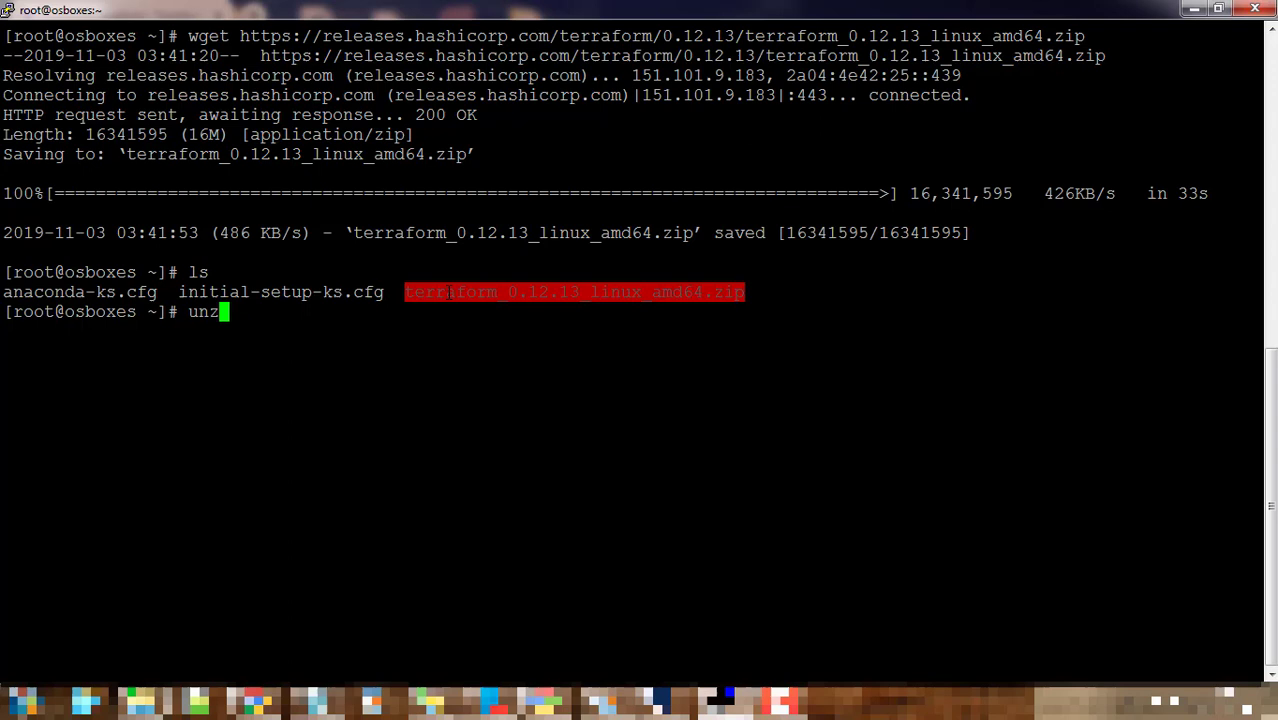
type("ip terraform_0.12.13_linux_amd64.zip")
type("ls")
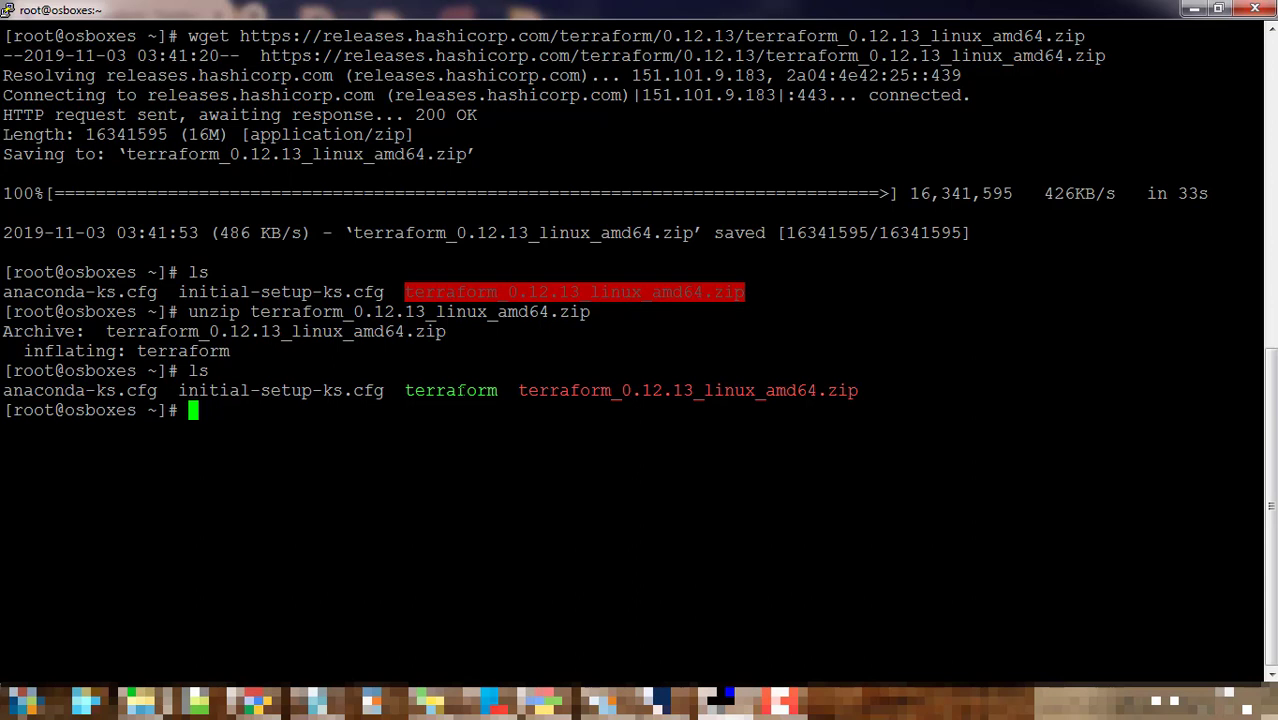
- Pick up the extracted terraform binary's name and begin a cp command for it
double_click(452, 390)
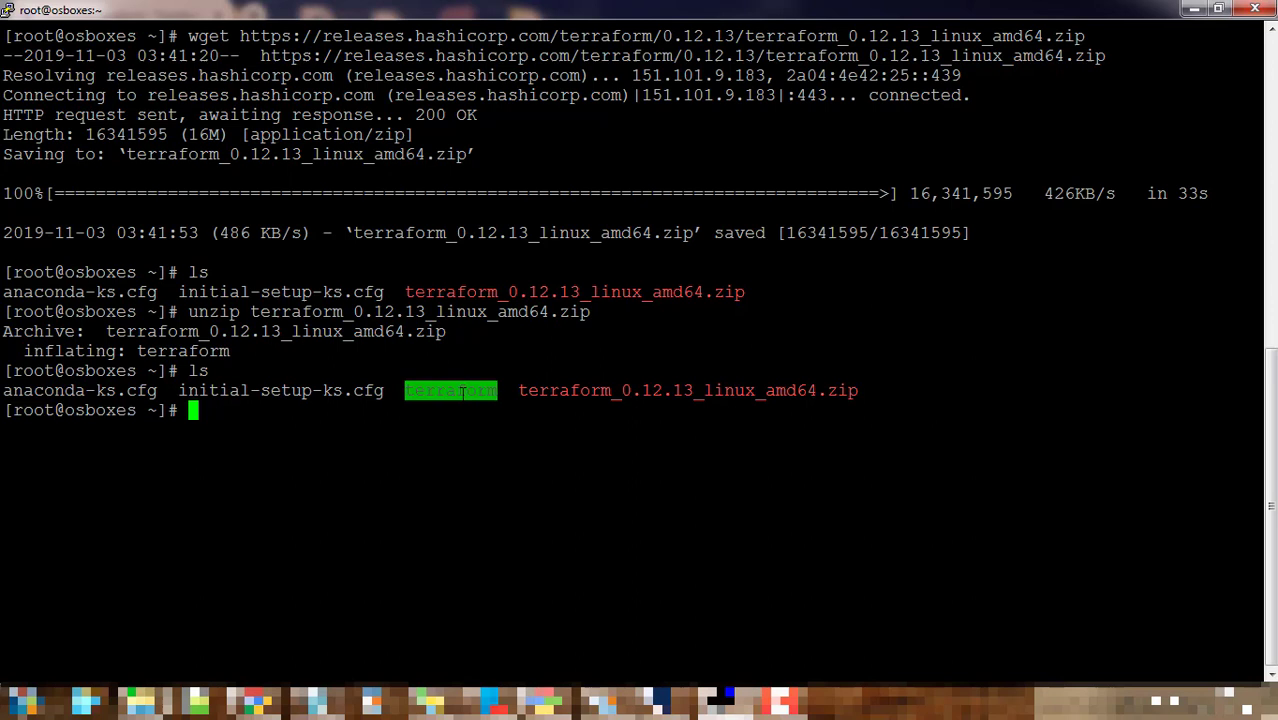
type("cp terraform")
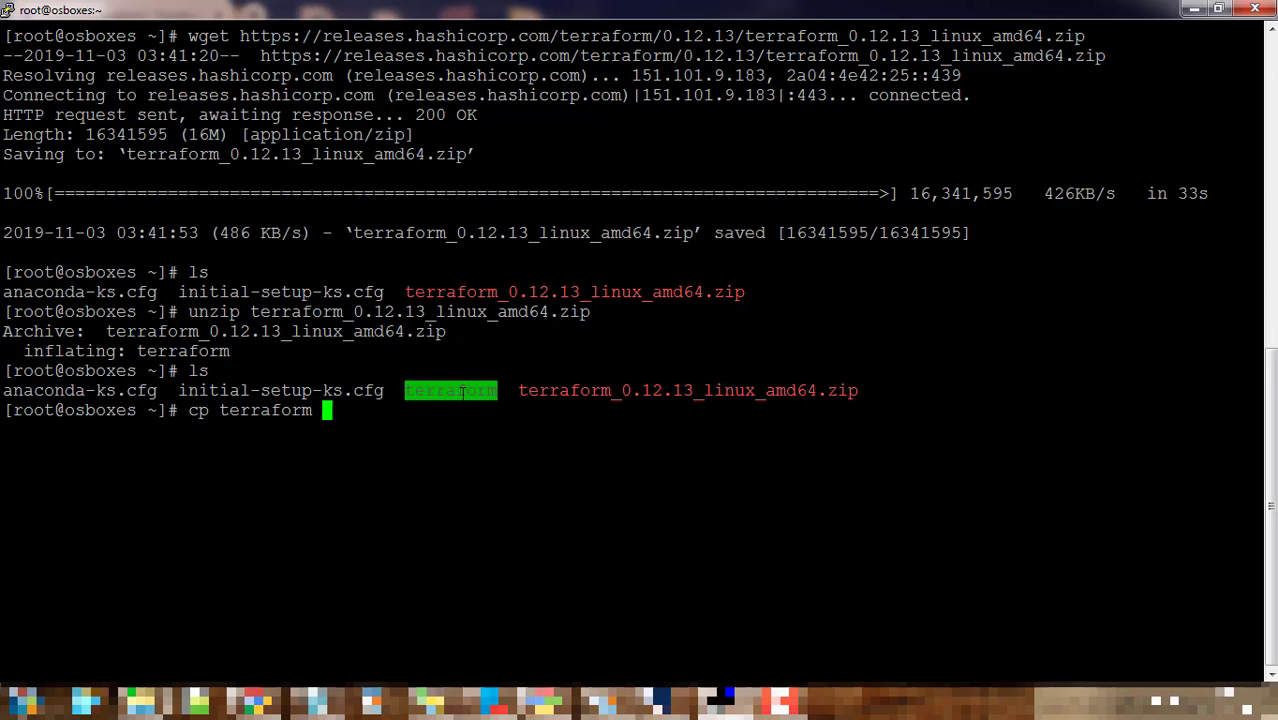
- Copy terraform into /usr/local/bin and run it to show its command list
type("/usr/lo")
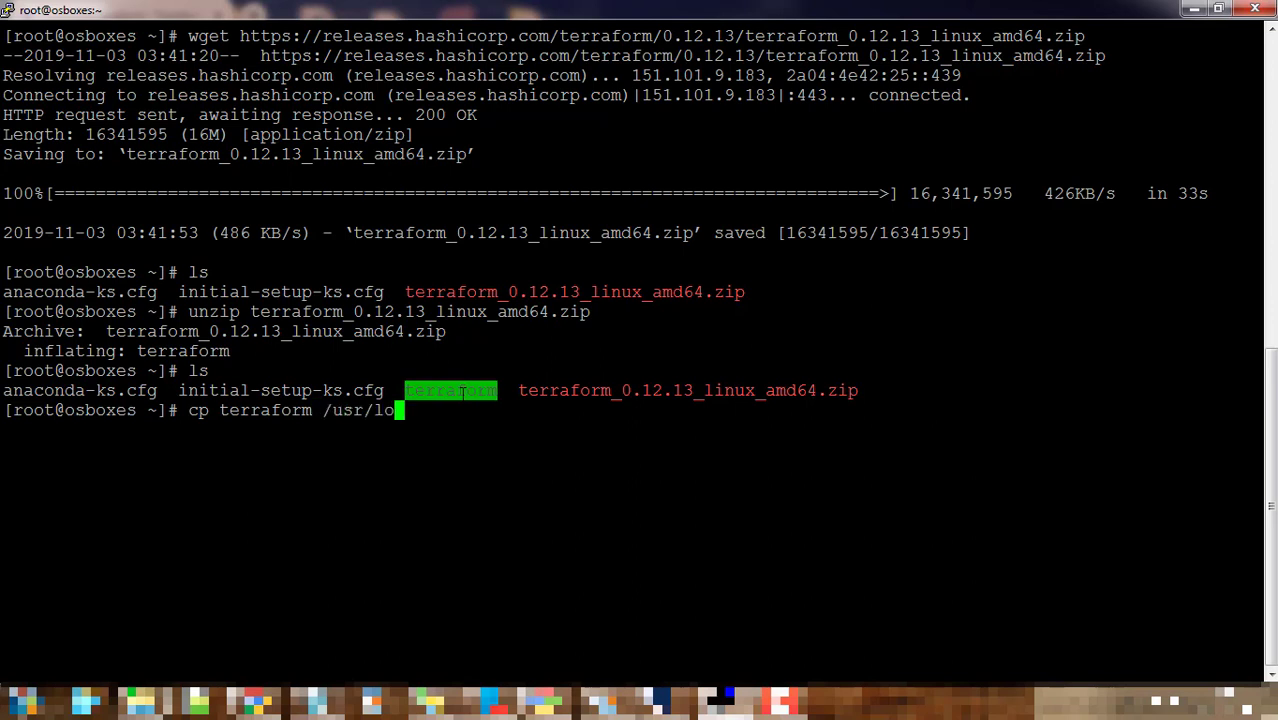
type("cal/bin")
type("terraform")
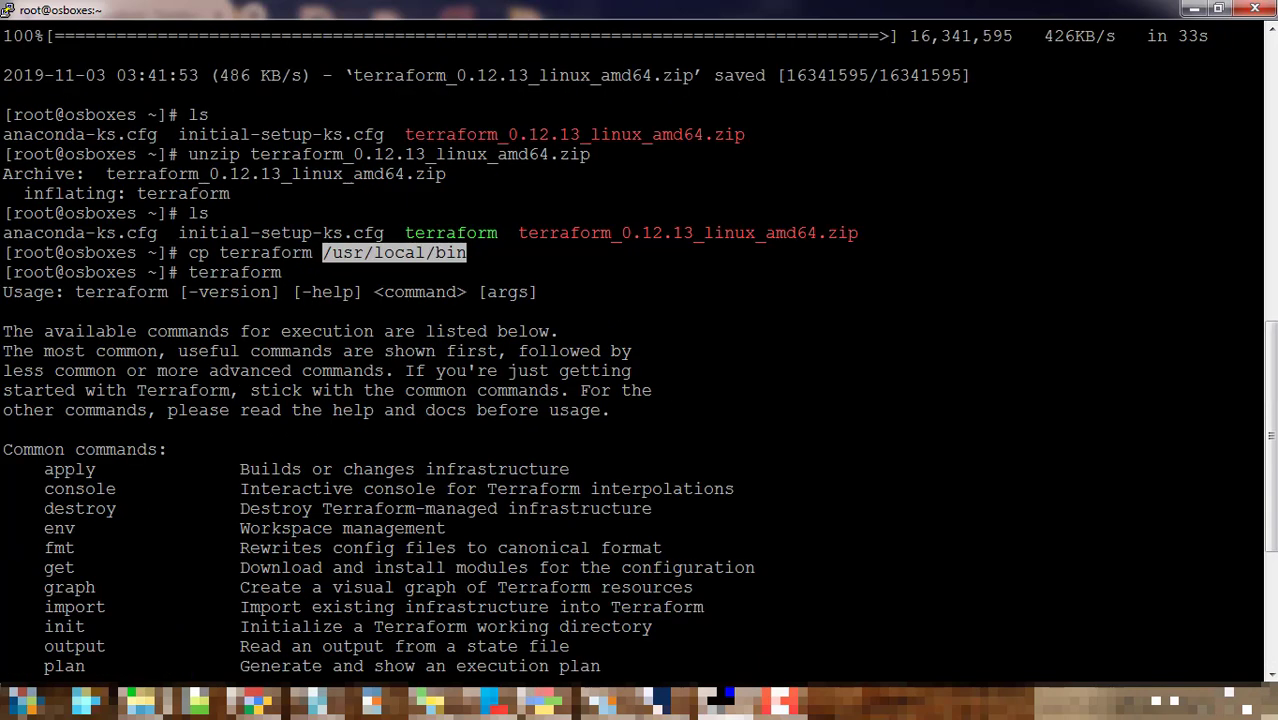
scroll("down", 3)
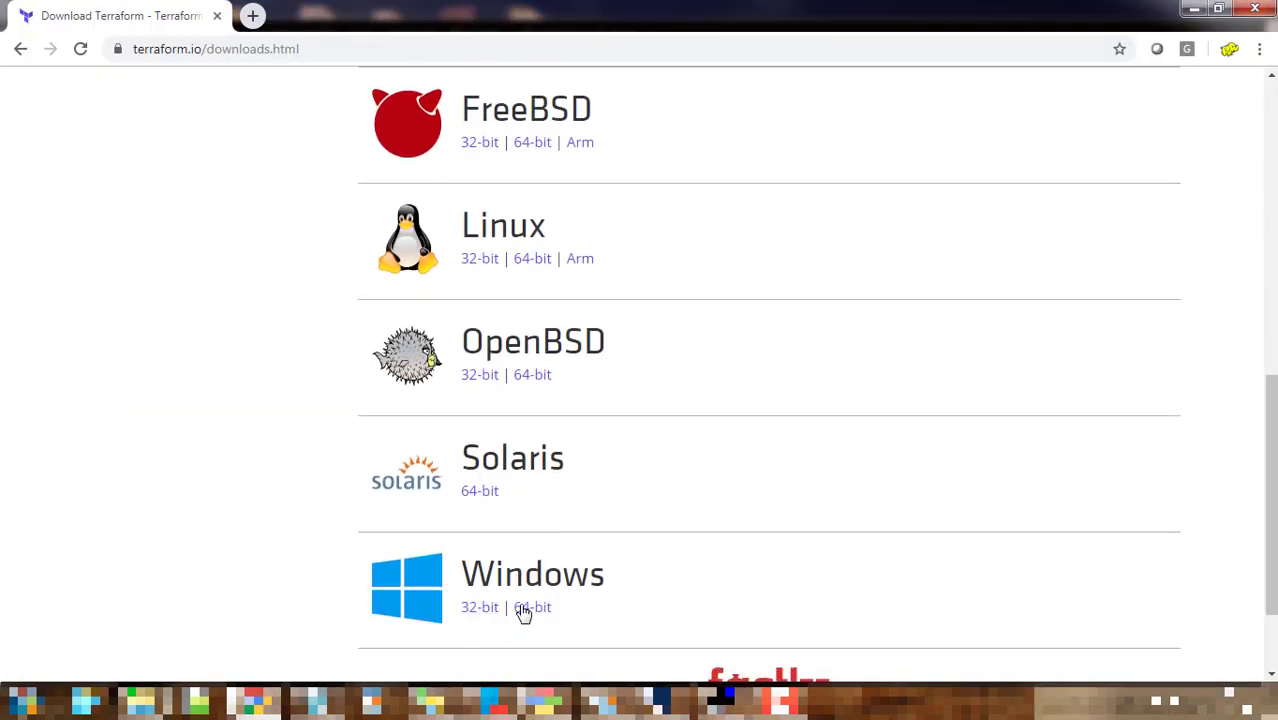
scroll("up", 3)
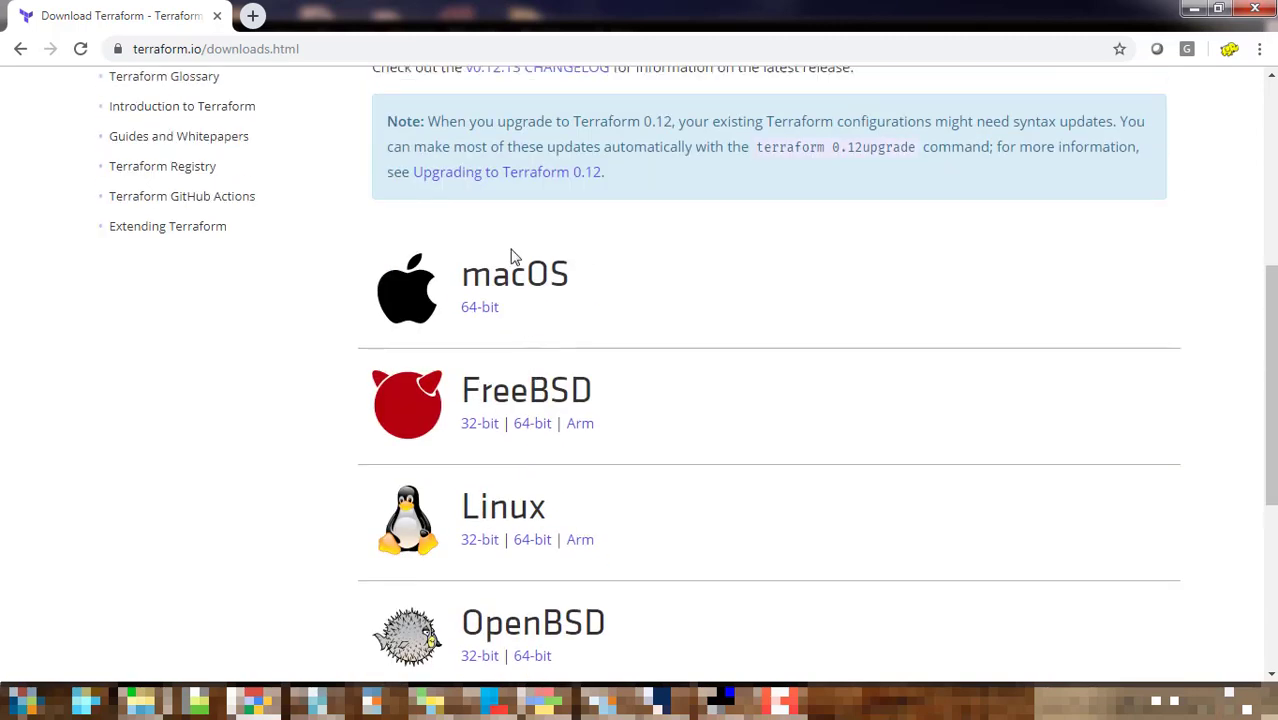
mouse_move(654, 406)
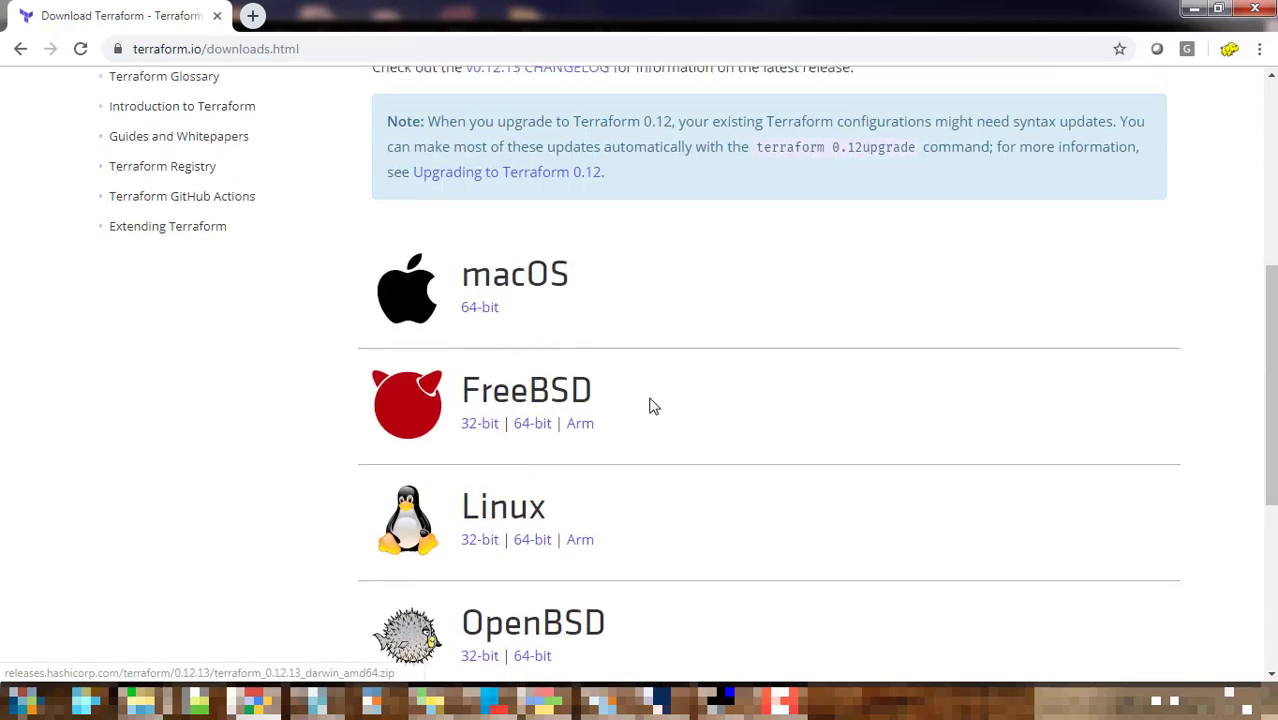
scroll("down", 3)
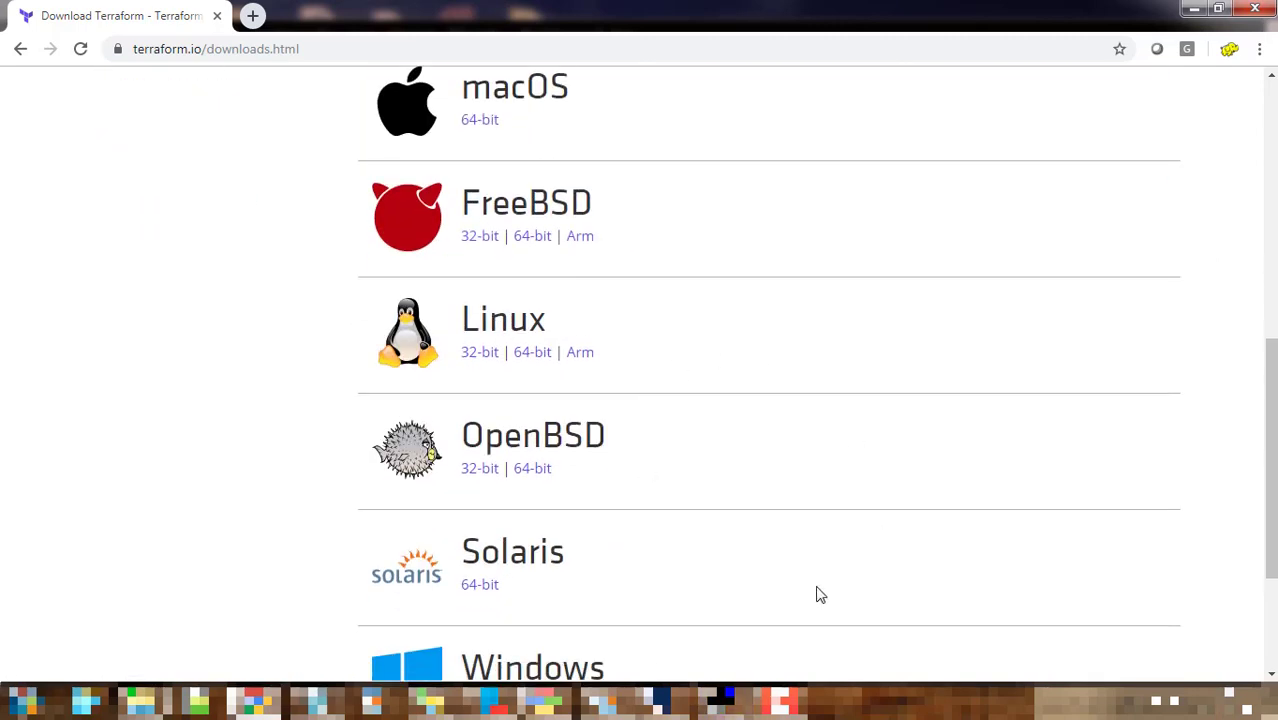
mouse_move(596, 612)
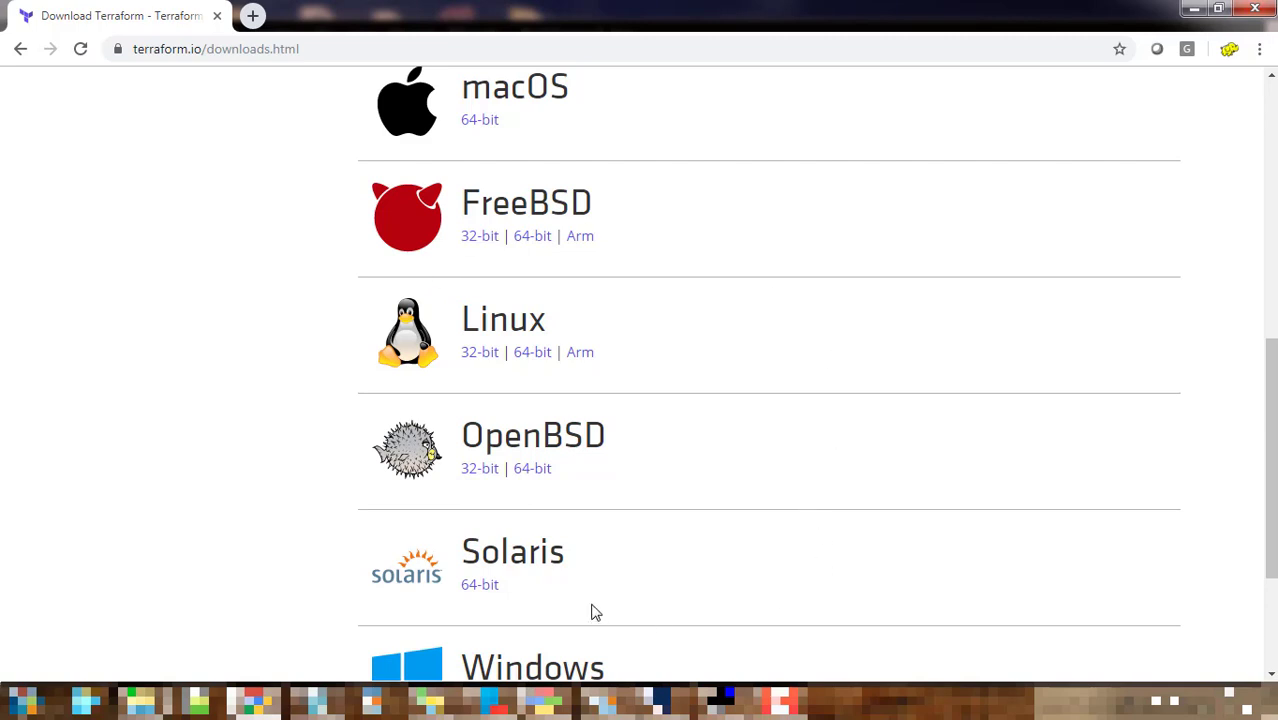